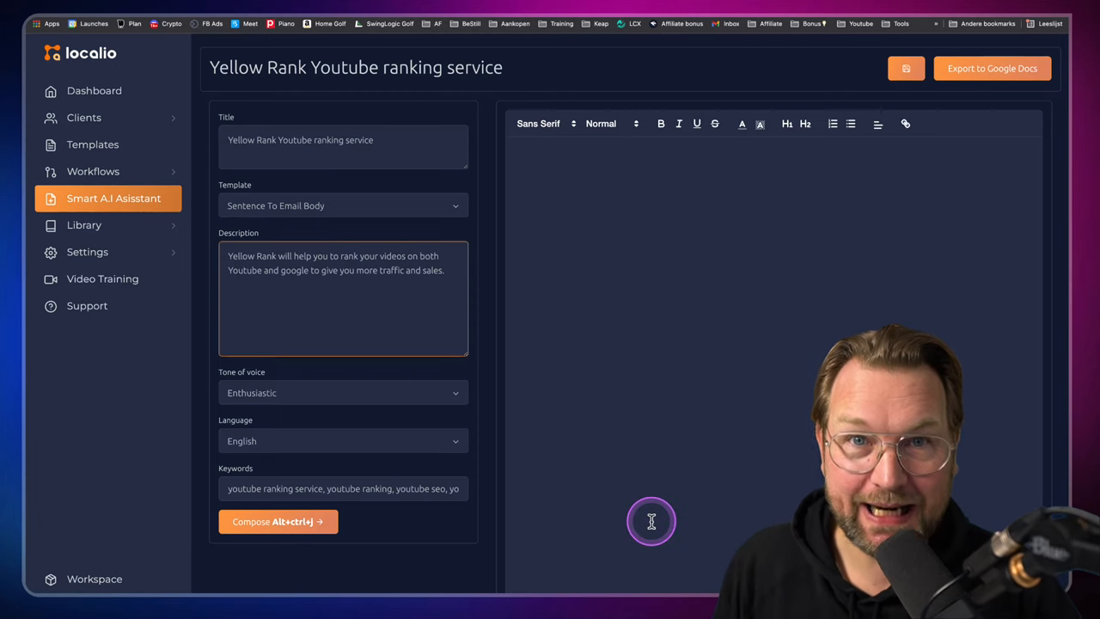
{"action": "mouse_move", "coordinate": [339, 451]}
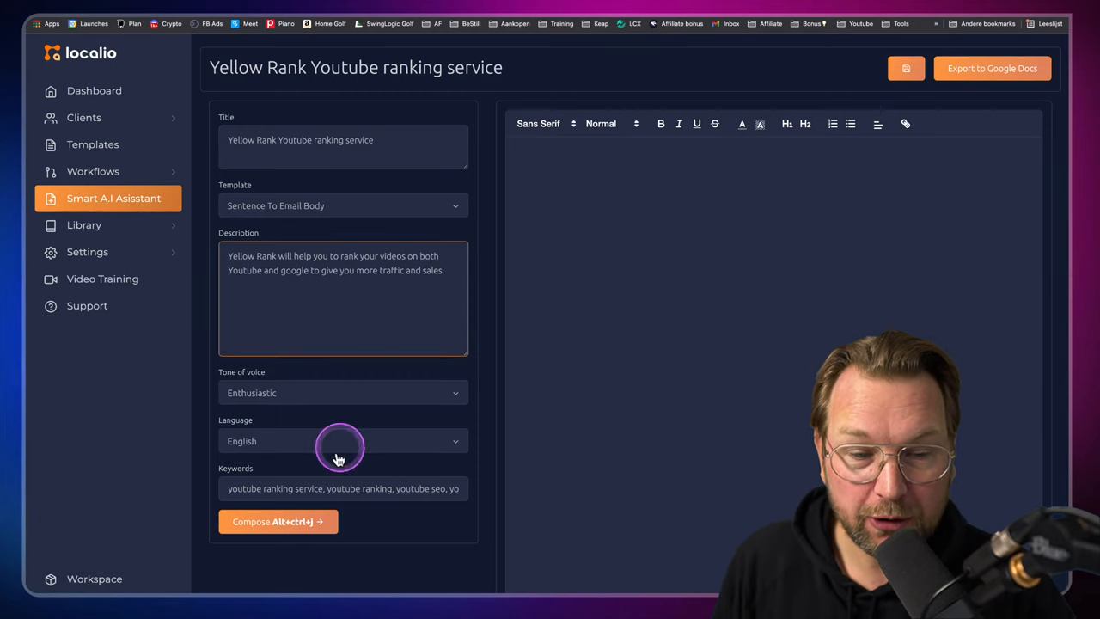
Compose an enthusiastic Yellow Rank email body from the brief
{"action": "left_click", "coordinate": [277, 521]}
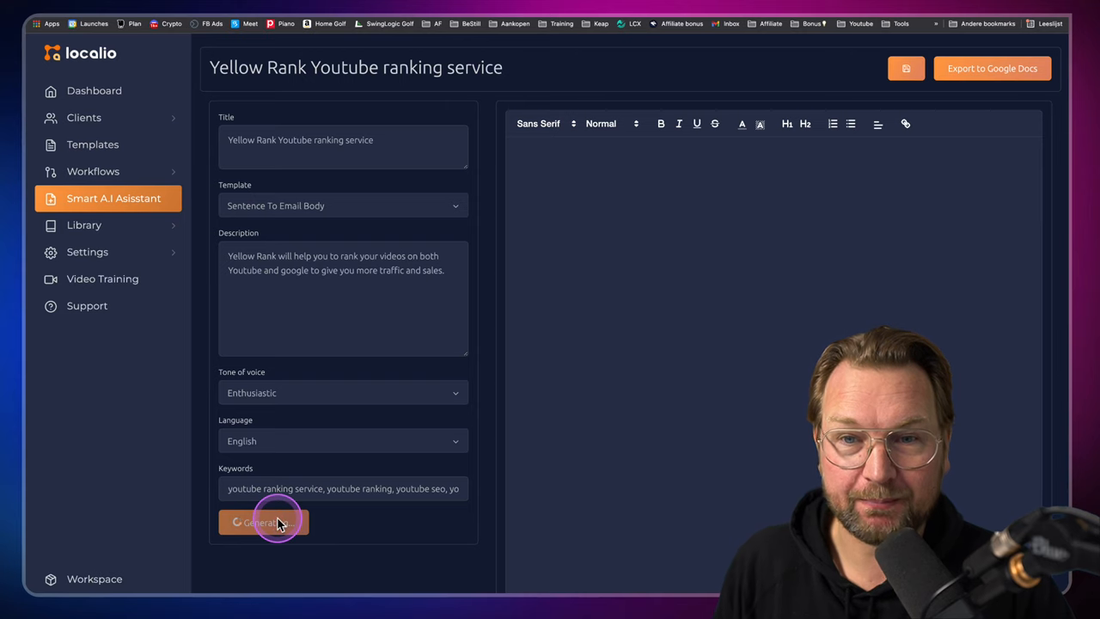
{"action": "left_click", "coordinate": [264, 523]}
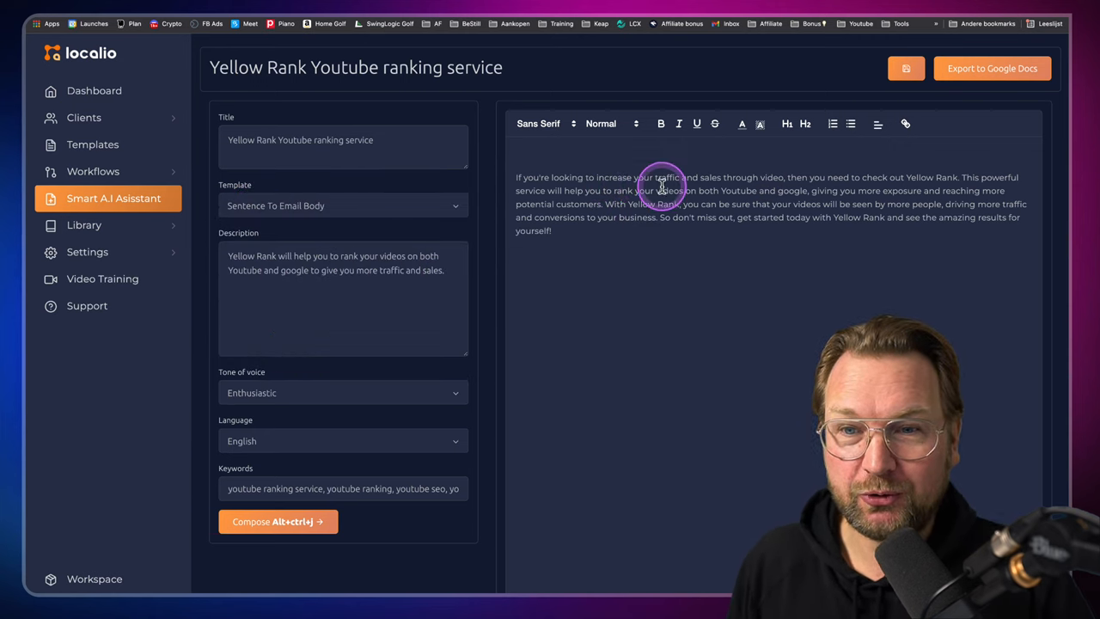
{"action": "mouse_move", "coordinate": [769, 187]}
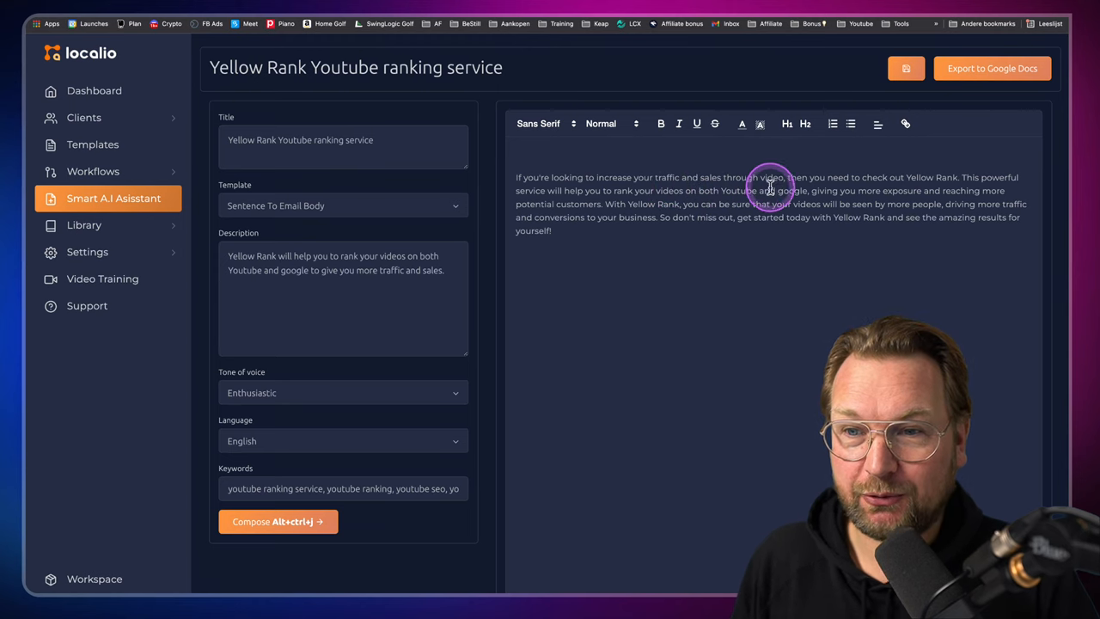
{"action": "mouse_move", "coordinate": [922, 212]}
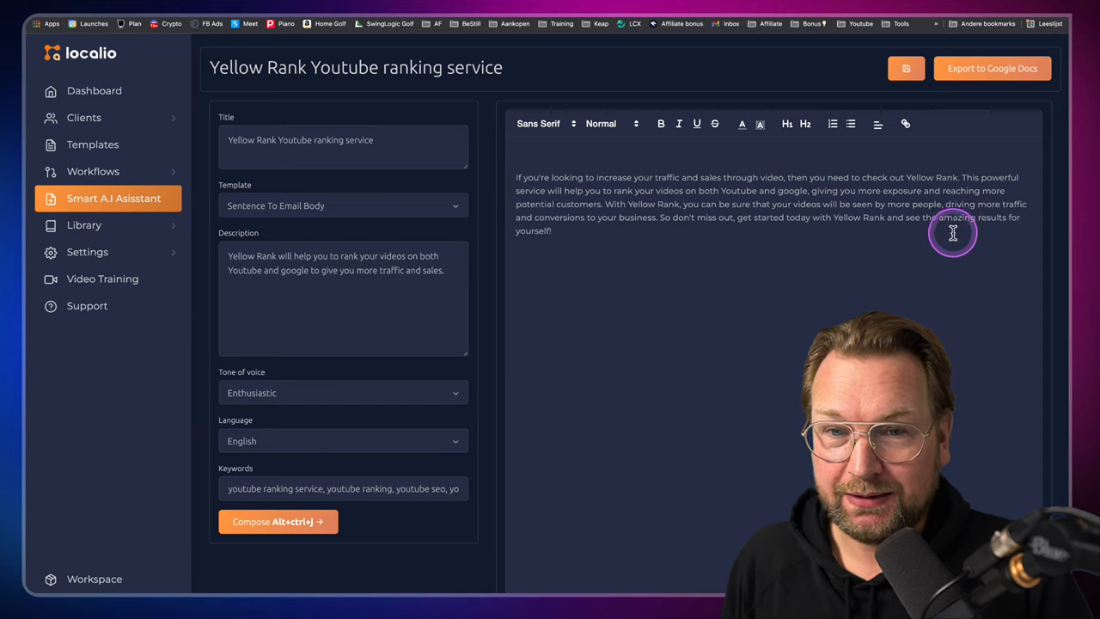
{"action": "mouse_move", "coordinate": [714, 255]}
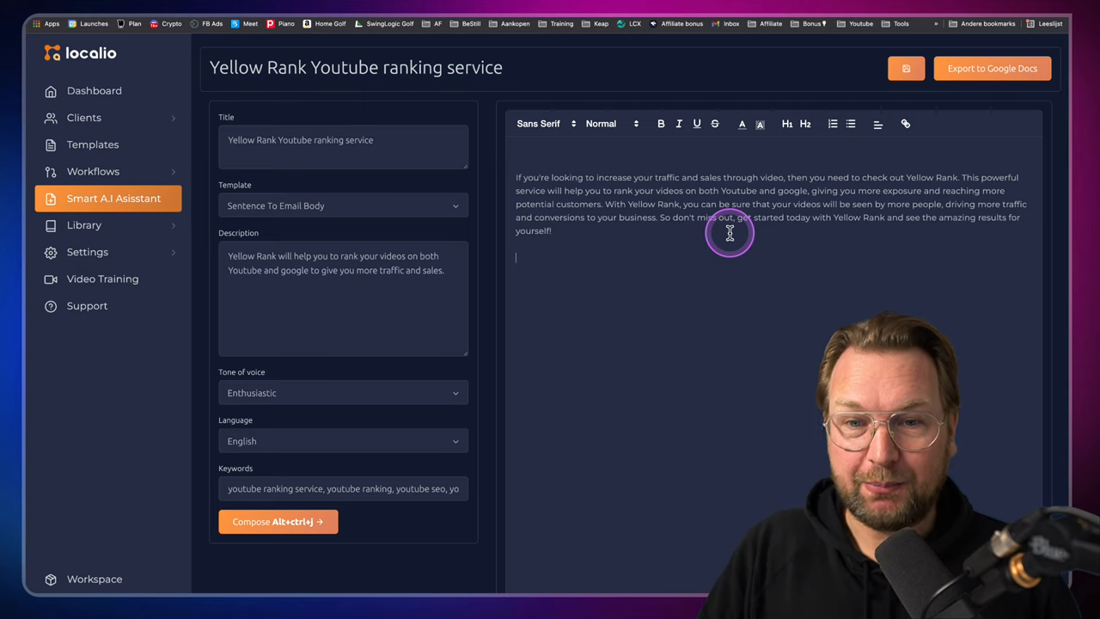
Add 'Why should I rank my videos?' below the intro paragraph and bold it
{"action": "type", "text": "Wh"}
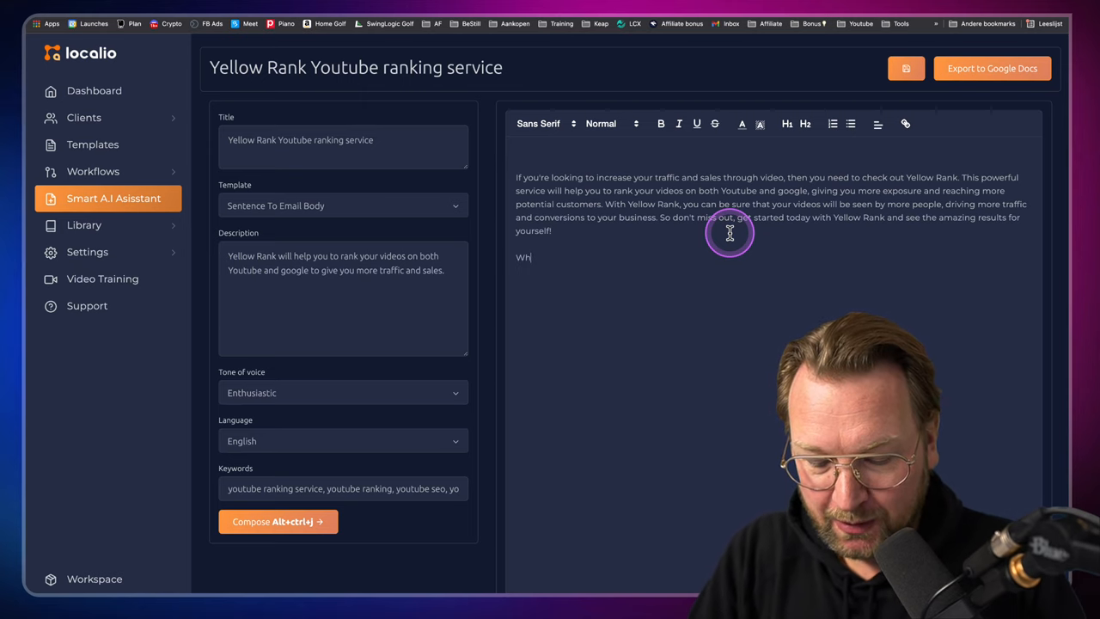
{"action": "type", "text": "Why should I"}
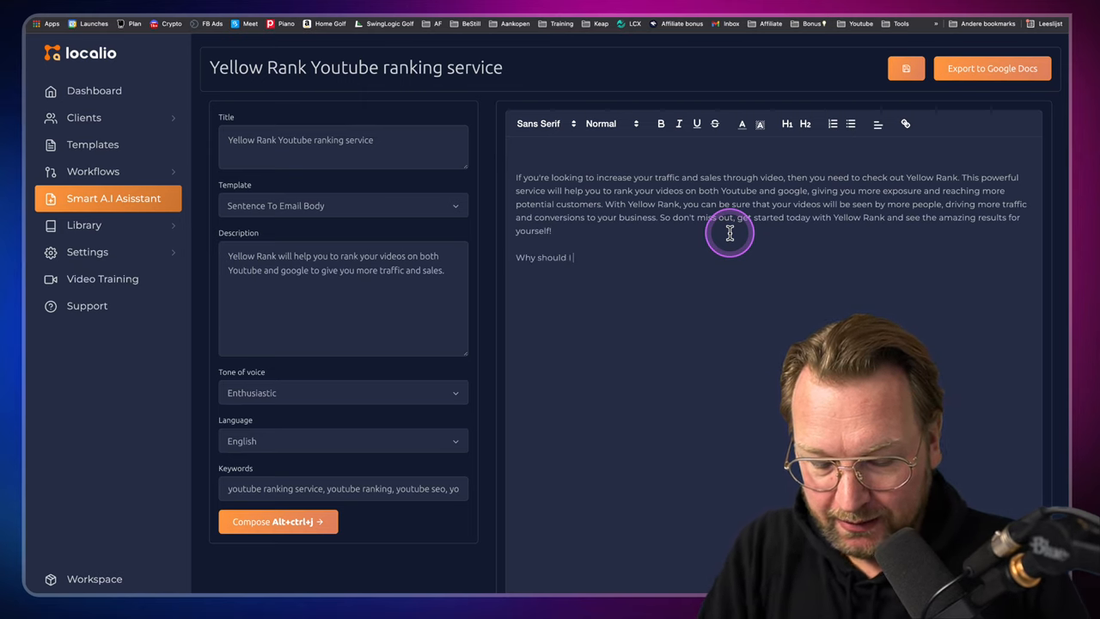
{"action": "type", "text": "rank my video"}
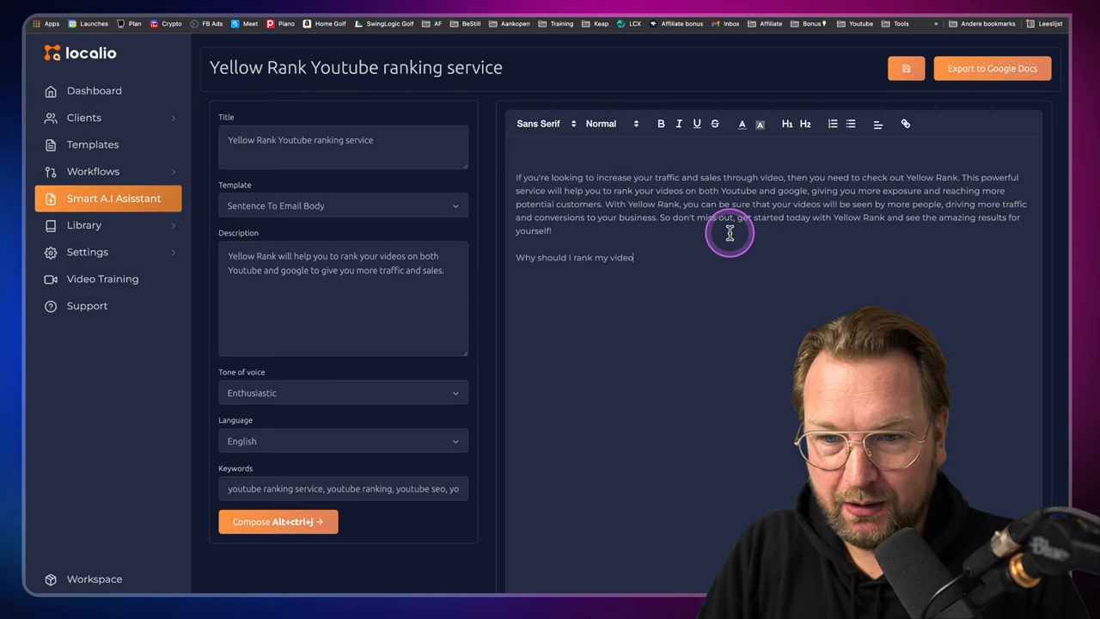
{"action": "mouse_move", "coordinate": [639, 261]}
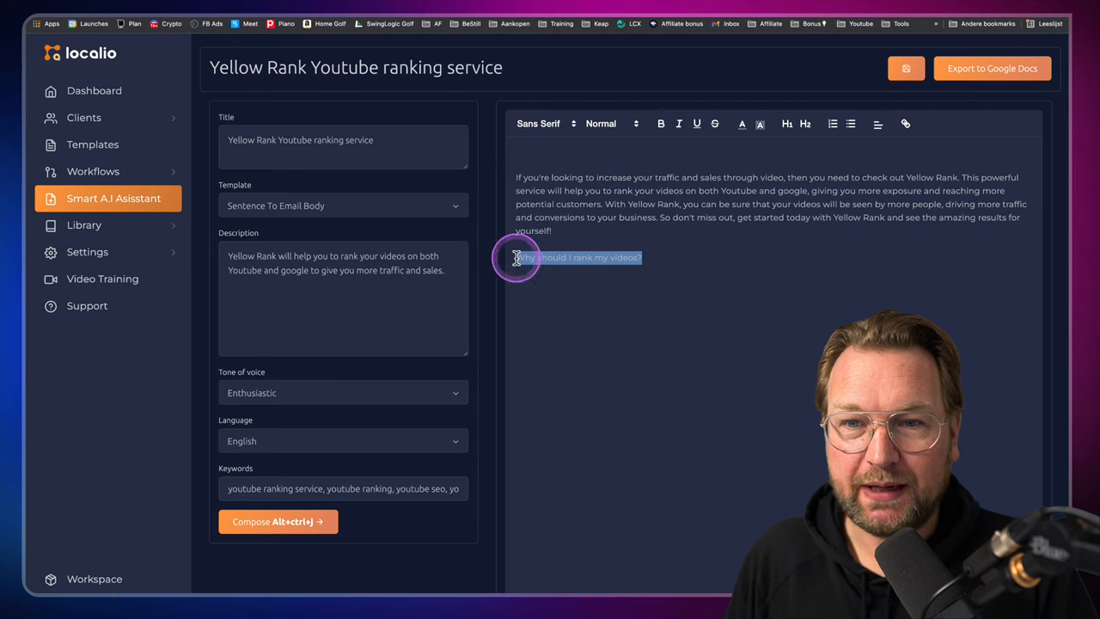
{"action": "left_click", "coordinate": [616, 278]}
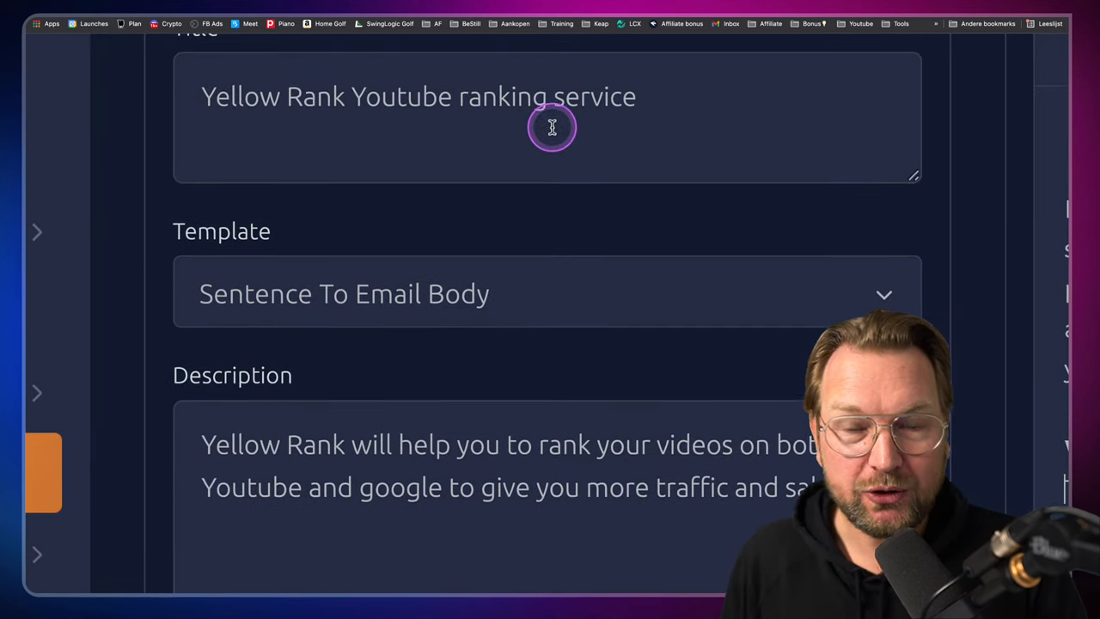
{"action": "scroll", "scroll_direction": "down", "scroll_amount": 3}
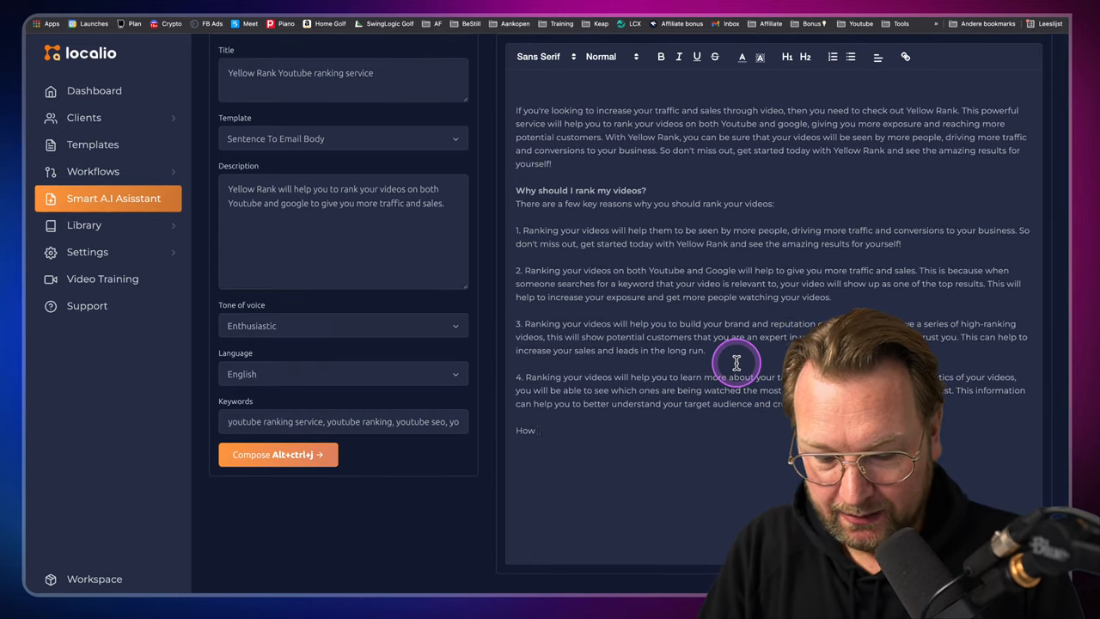
Type 'How can I rank my videos on Youtube?' and compose its answer paragraphs
{"action": "type", "text": "can I"}
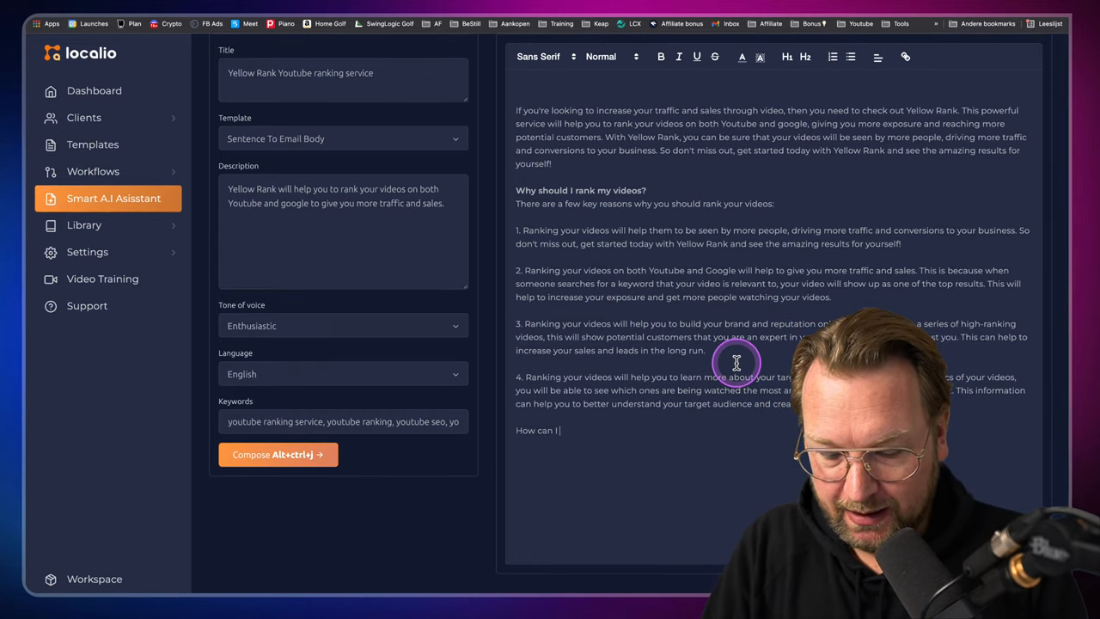
{"action": "type", "text": "rank my videos on Youtube?"}
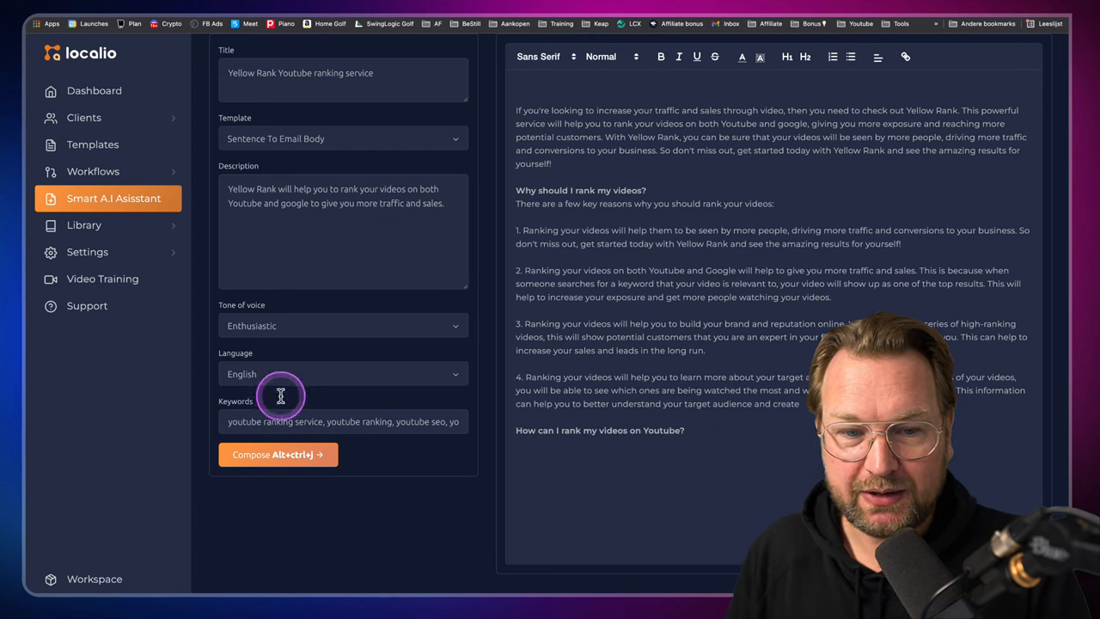
{"action": "left_click", "coordinate": [277, 454]}
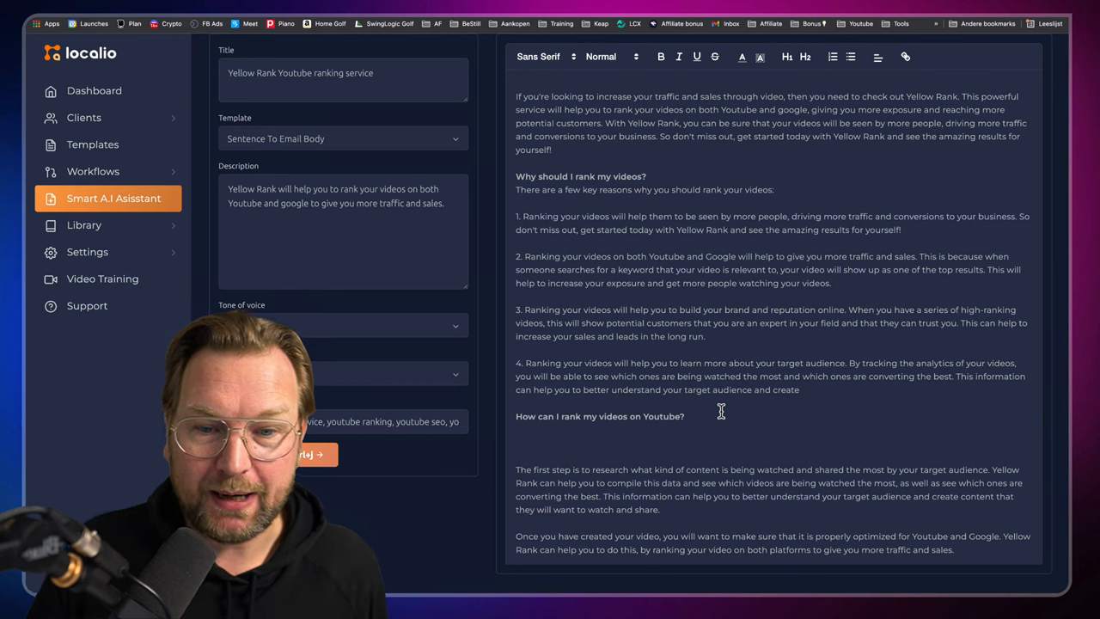
Delete the blank lines under the 'How can I rank my videos on Youtube?' heading
{"action": "left_click", "coordinate": [582, 438]}
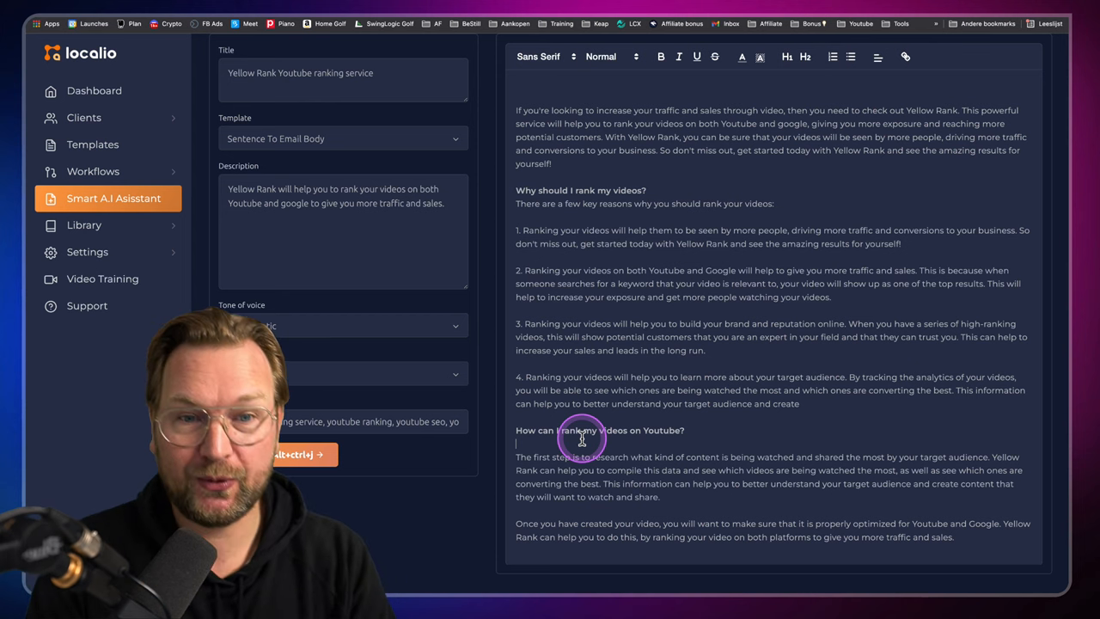
{"action": "mouse_move", "coordinate": [650, 318]}
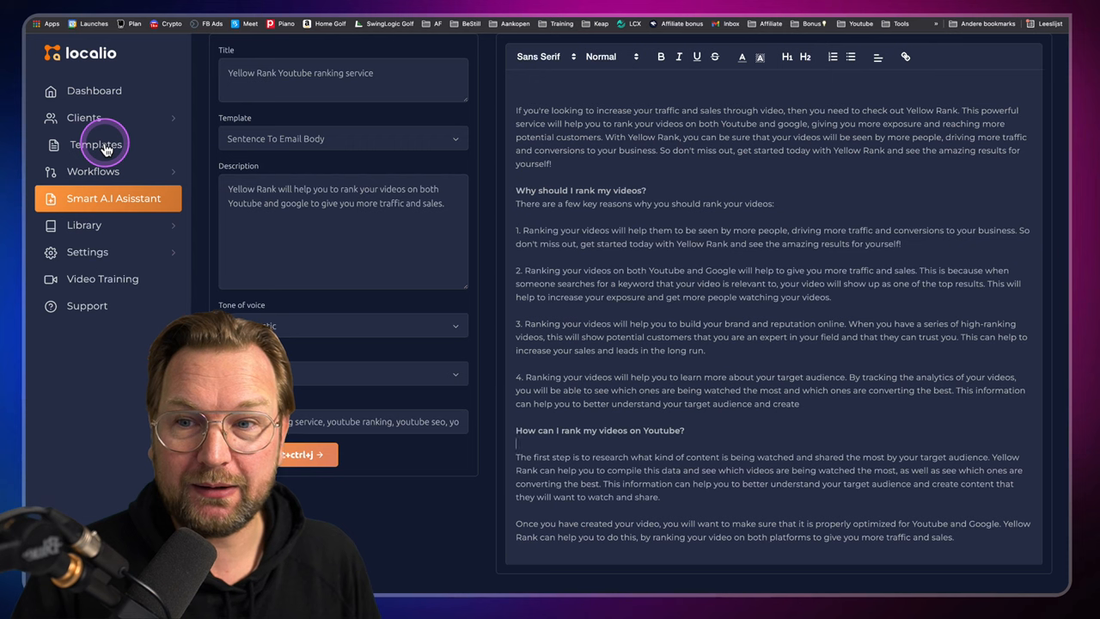
Browse the Templates library cards, such as YouTube Video Descriptions and Bing Ads Headline
{"action": "left_click", "coordinate": [96, 145]}
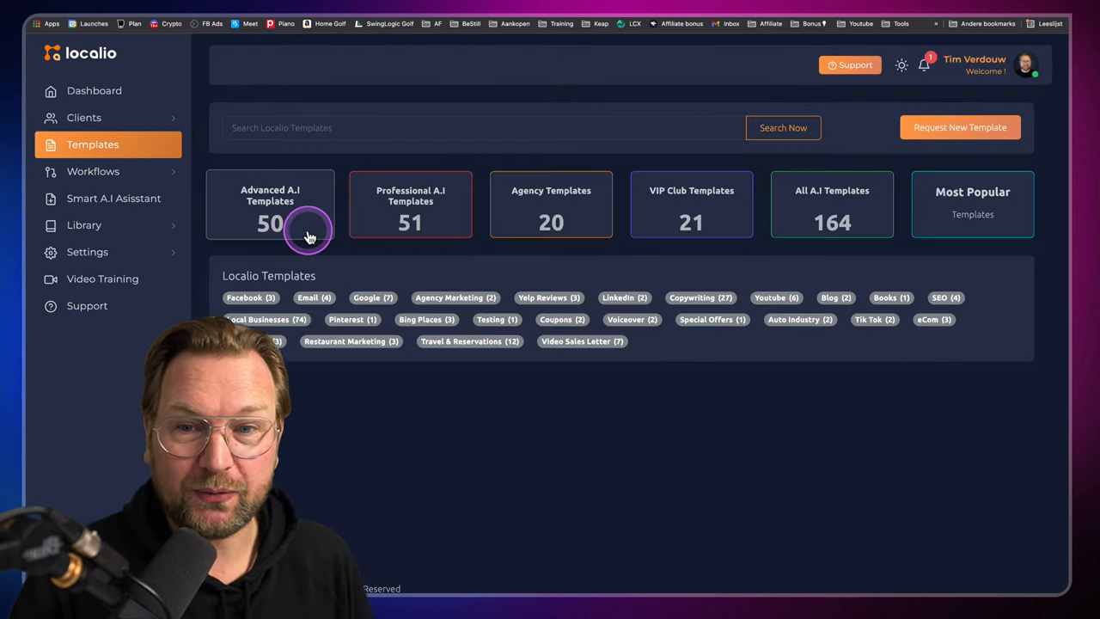
{"action": "scroll", "scroll_direction": "down", "scroll_amount": 3}
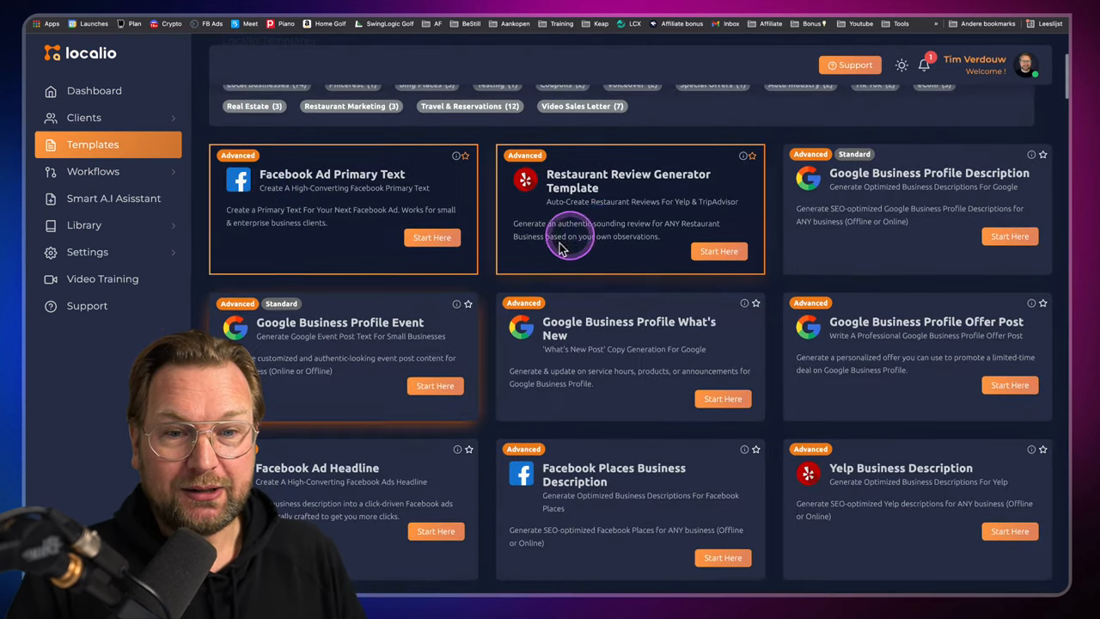
{"action": "scroll", "scroll_direction": "down", "scroll_amount": 3}
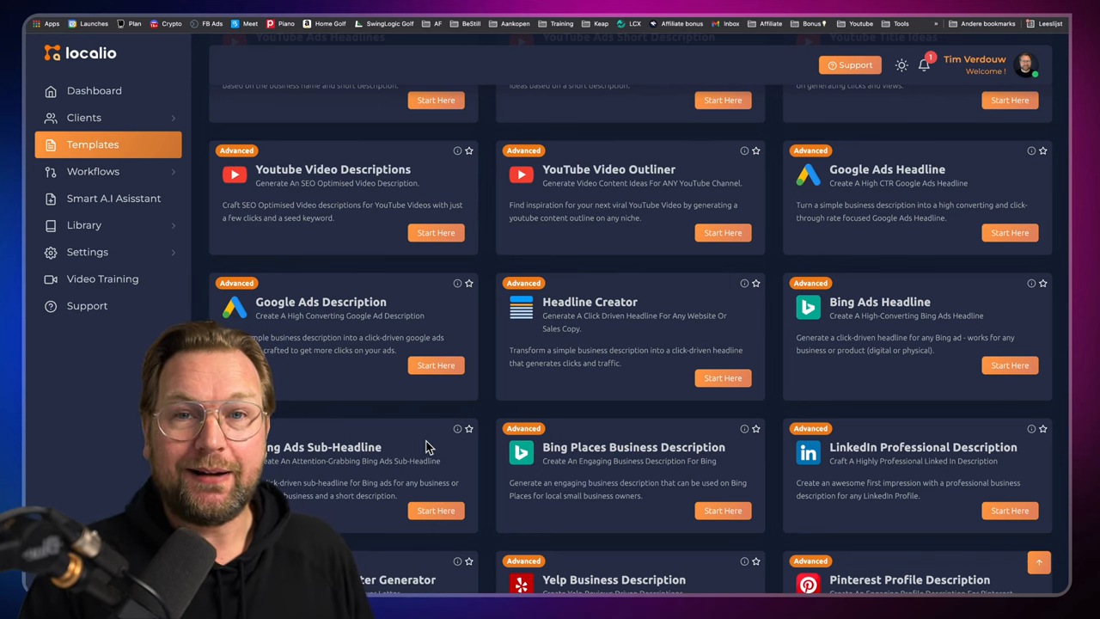
{"action": "mouse_move", "coordinate": [490, 392]}
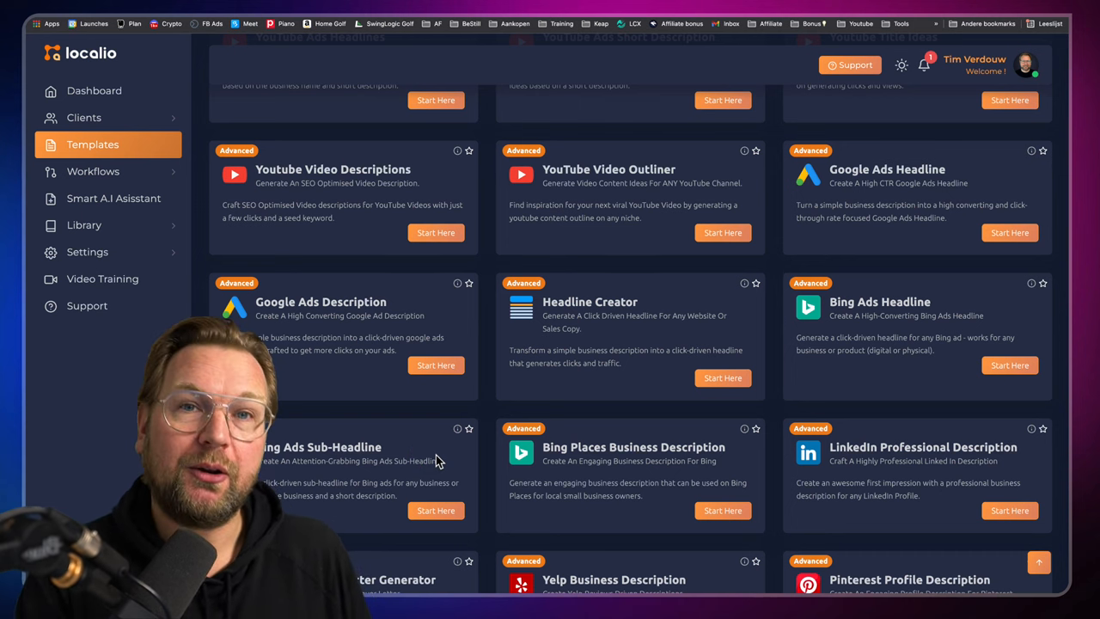
{"action": "left_click", "coordinate": [436, 457]}
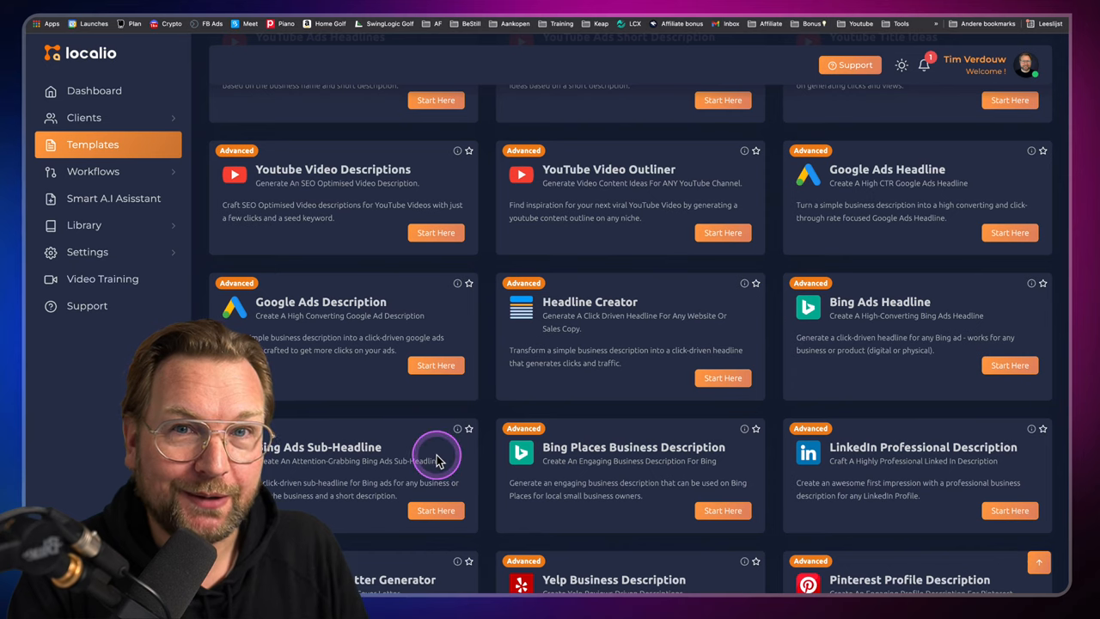